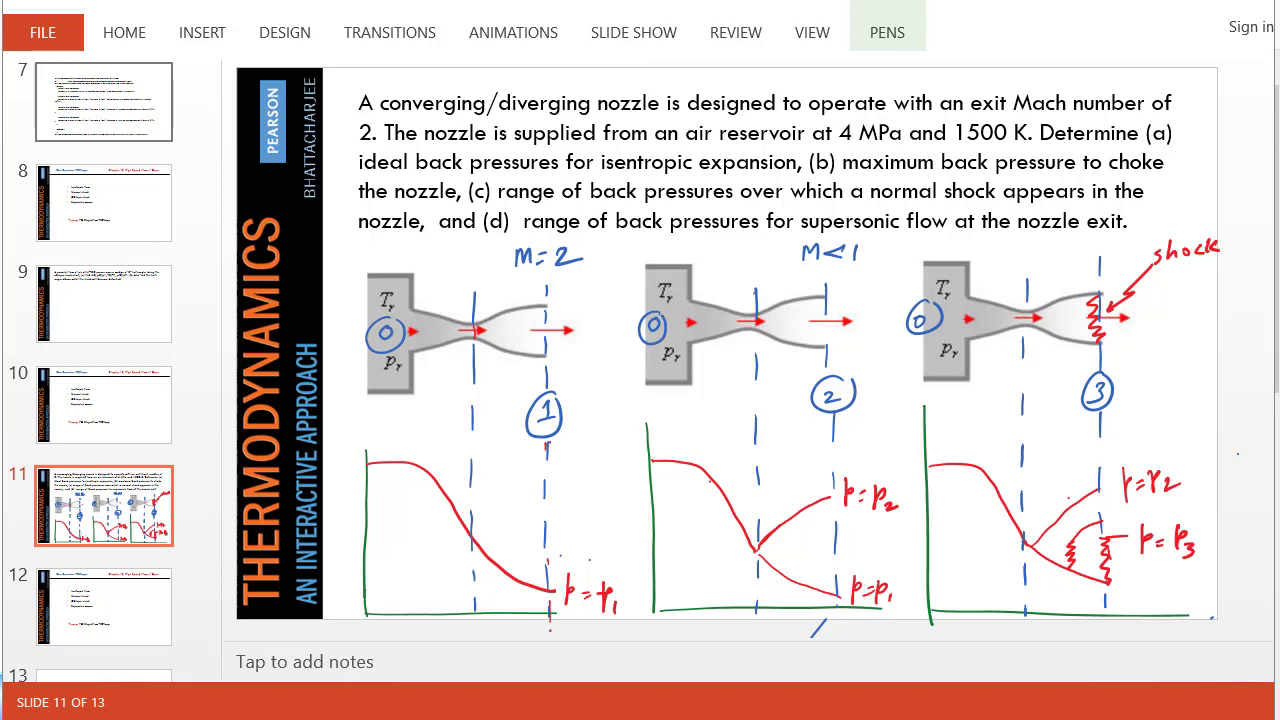
{"action": "mouse_move", "coordinate": [888, 30]}
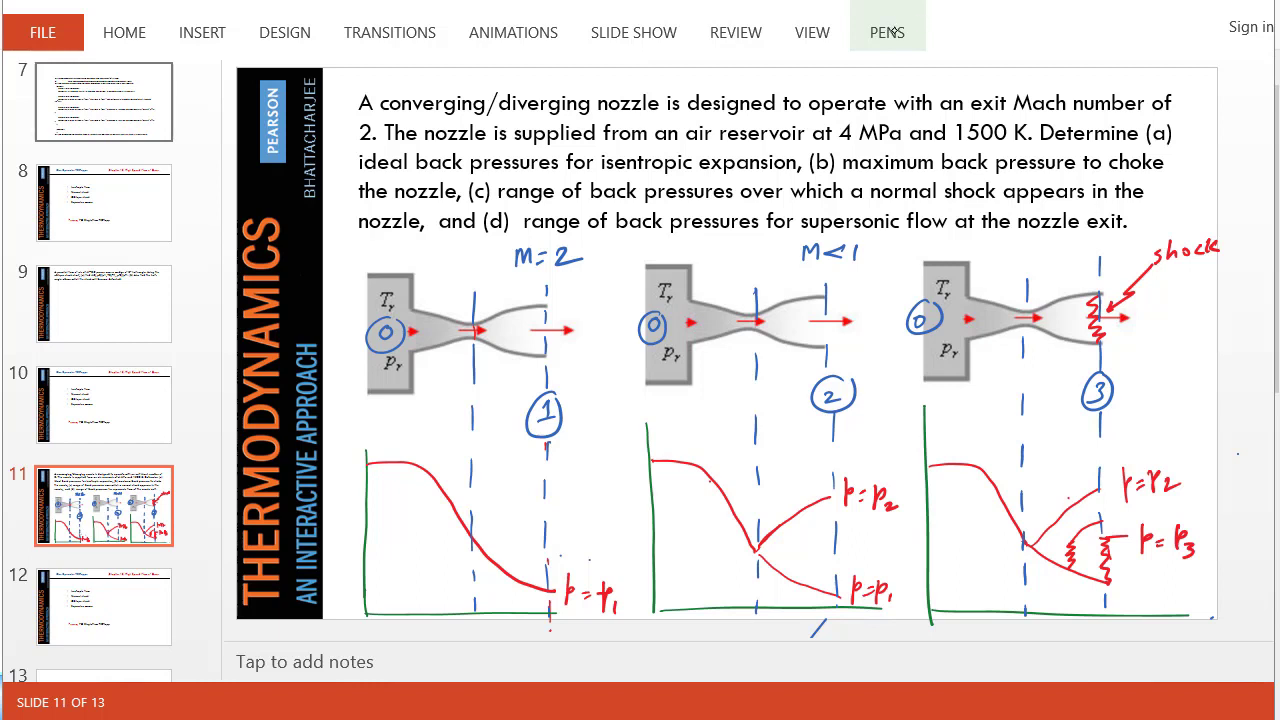
Step: With the red pen, ring 'at 4 MPa and 1500 K' in the slide 11 problem statement
{"action": "left_click", "coordinate": [886, 32]}
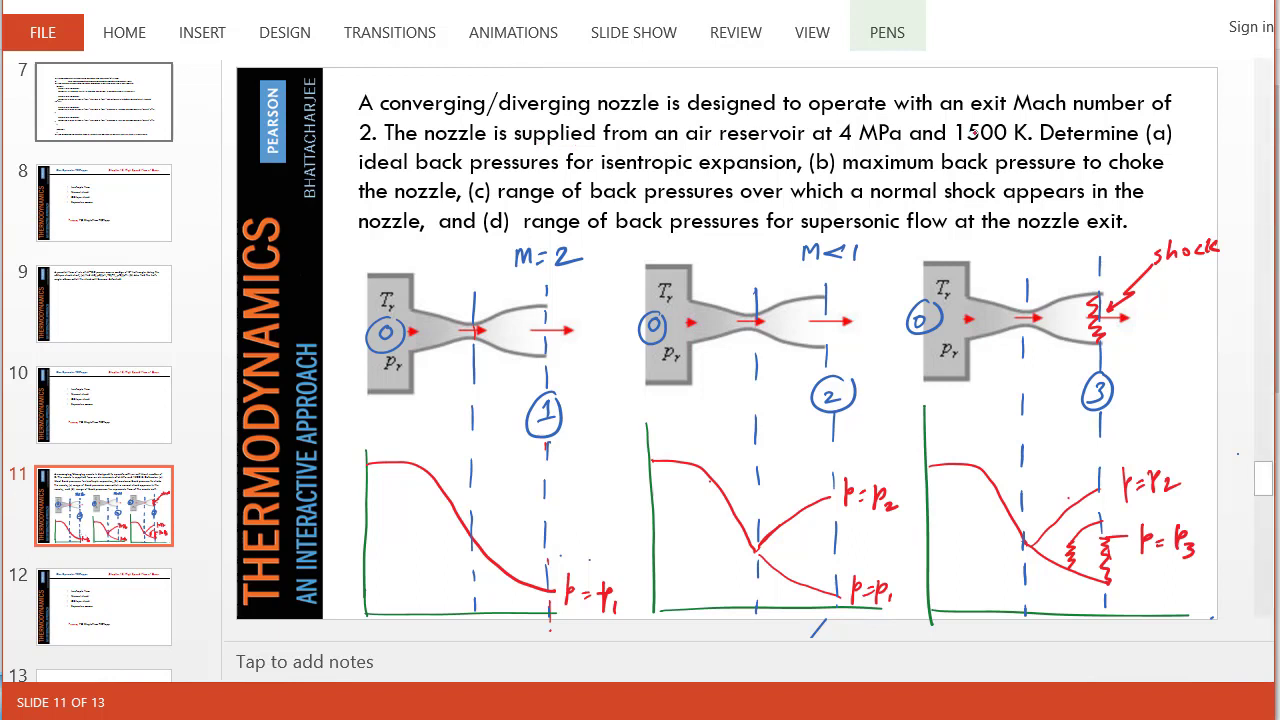
{"action": "left_click_drag", "start_coordinate": [790, 110], "coordinate": [1020, 160]}
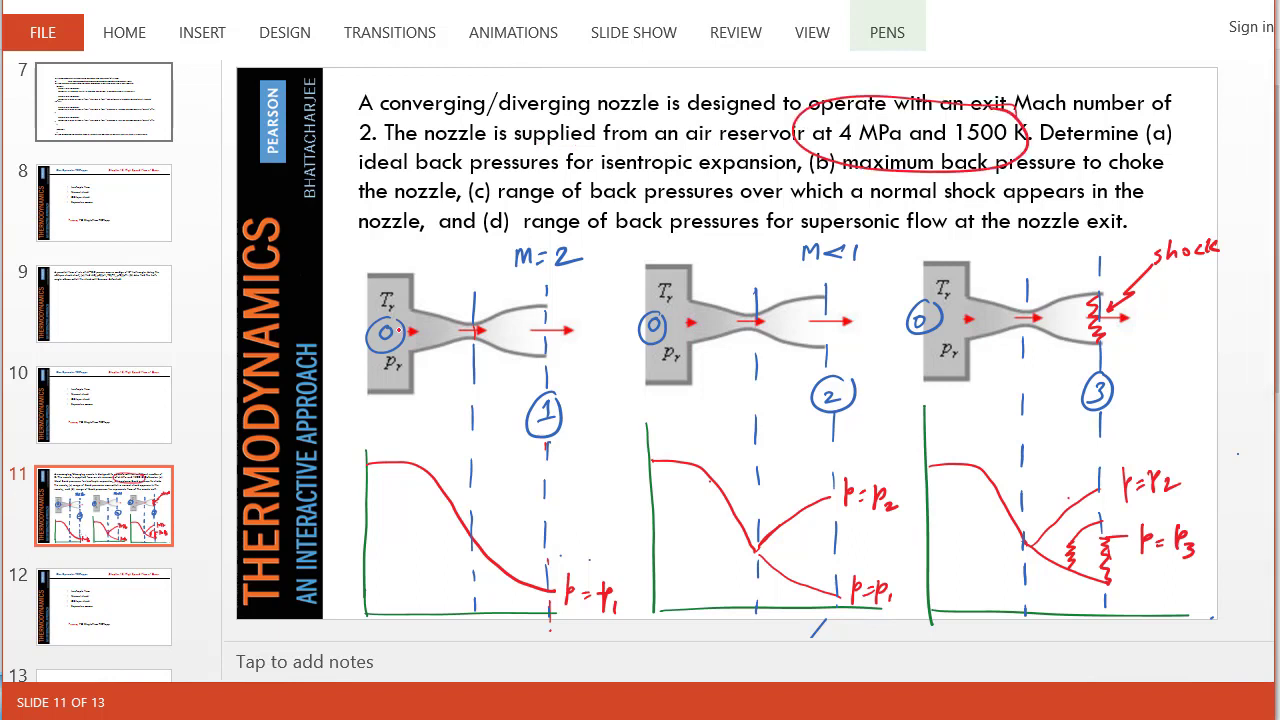
{"action": "left_click_drag", "start_coordinate": [360, 340], "coordinate": [410, 340]}
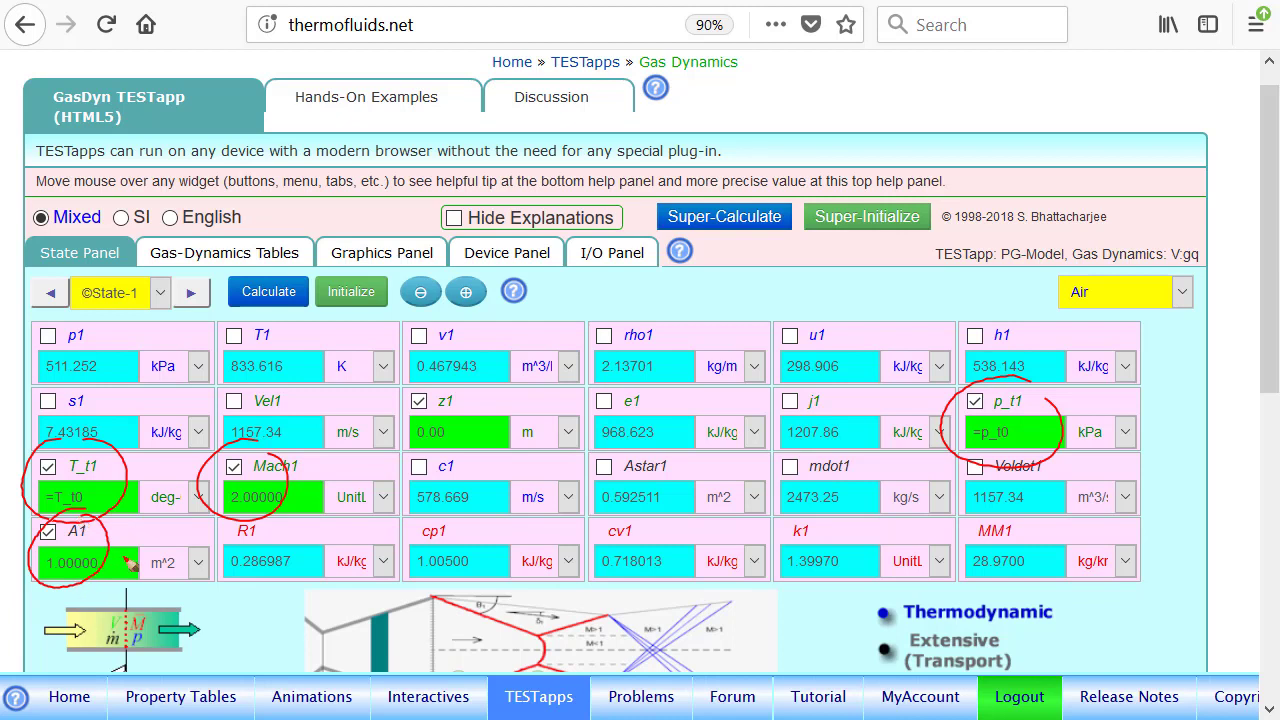
{"action": "mouse_move", "coordinate": [128, 563]}
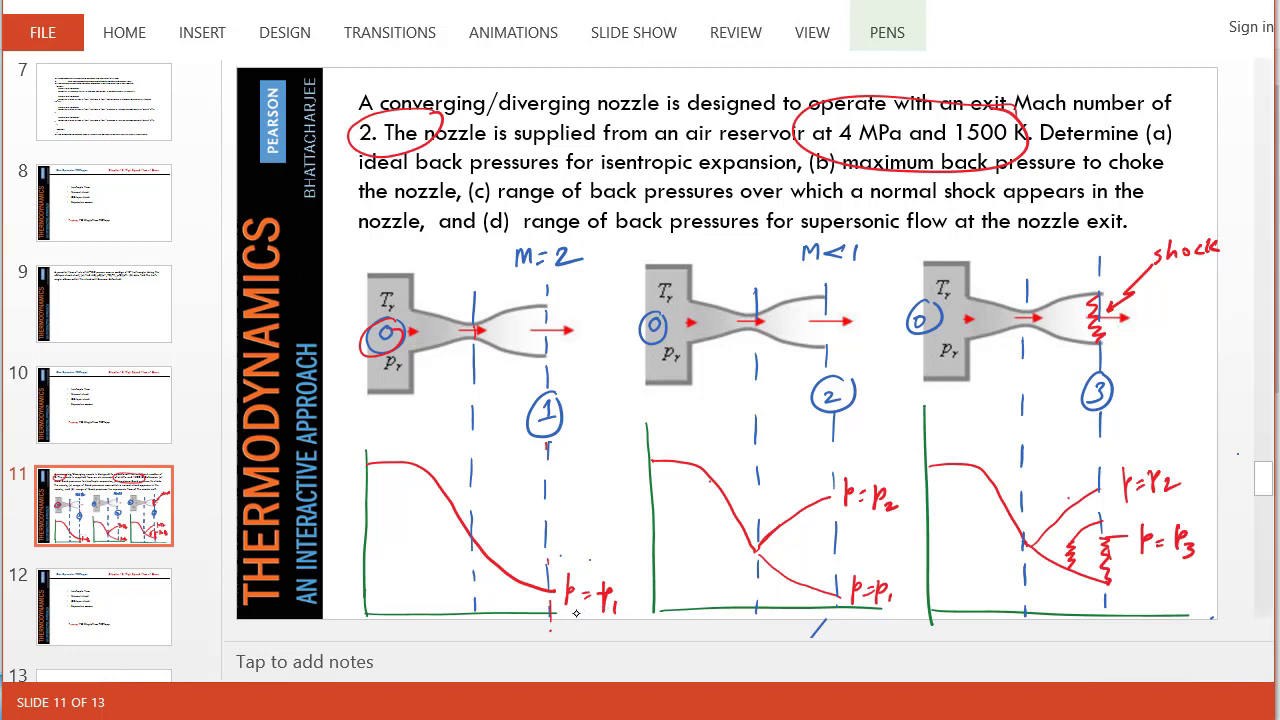
{"action": "mouse_move", "coordinate": [605, 358]}
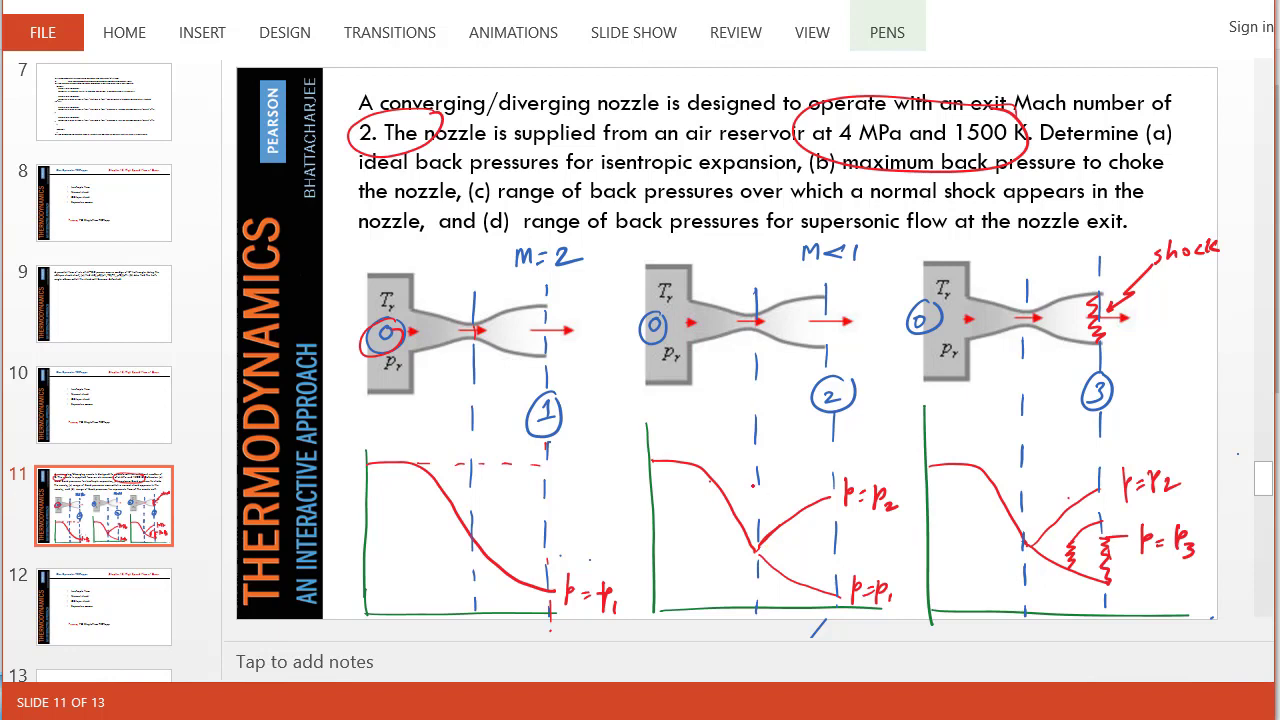
Step: Draw a red dashed line marking reservoir pressure across the first pressure plot
{"action": "left_click_drag", "start_coordinate": [740, 545], "coordinate": [775, 560]}
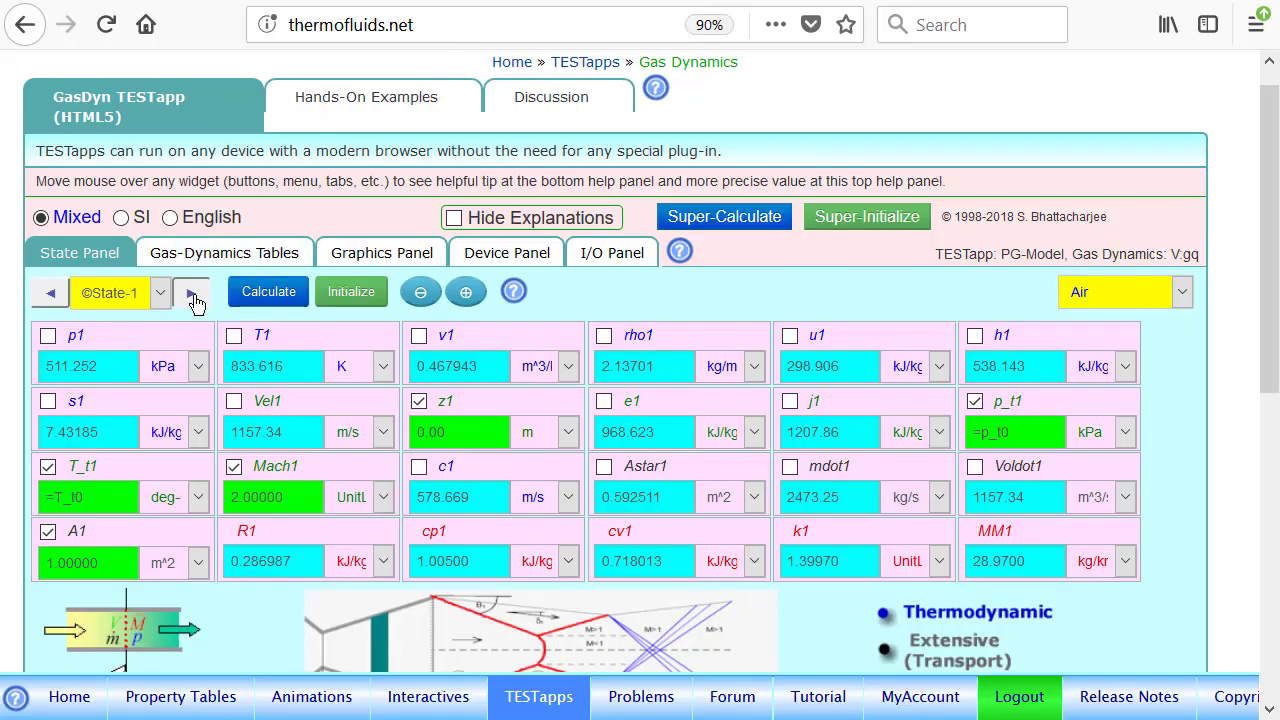
Step: Define State-2 from State 1's stagnation properties and areas, giving p2 = 3635.20 kPa
{"action": "left_click", "coordinate": [191, 292]}
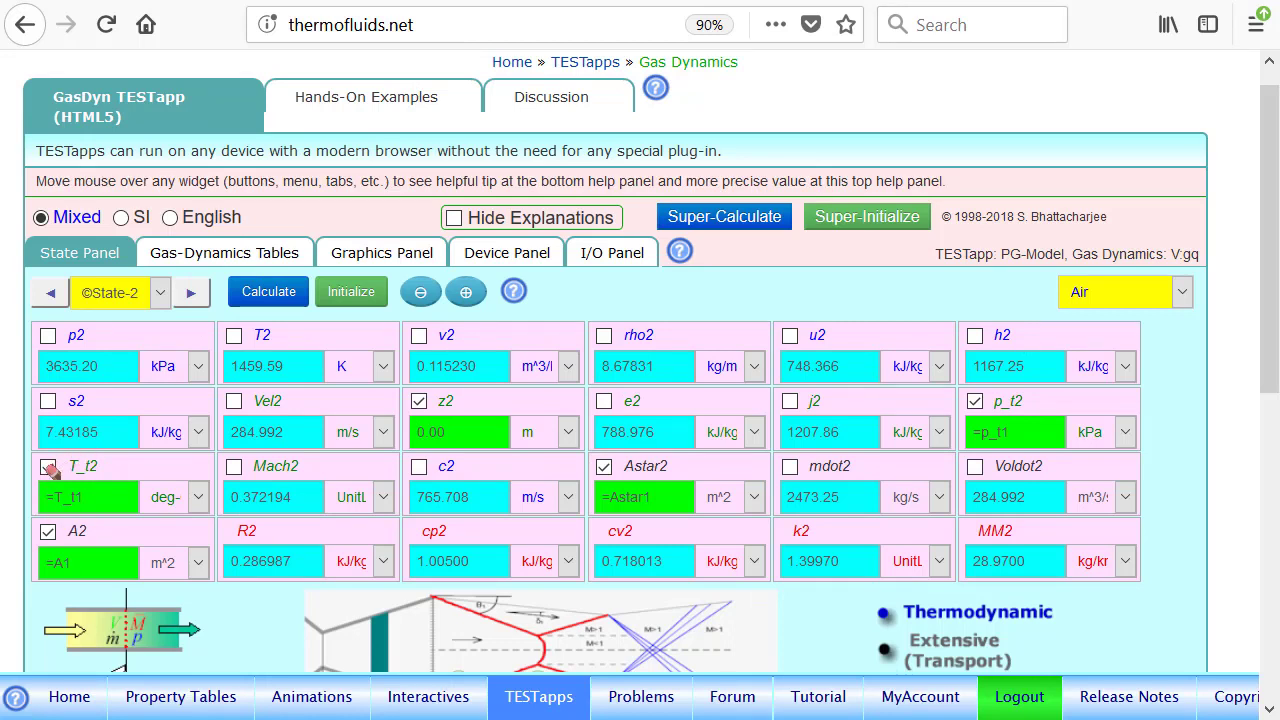
{"action": "left_click", "coordinate": [48, 466]}
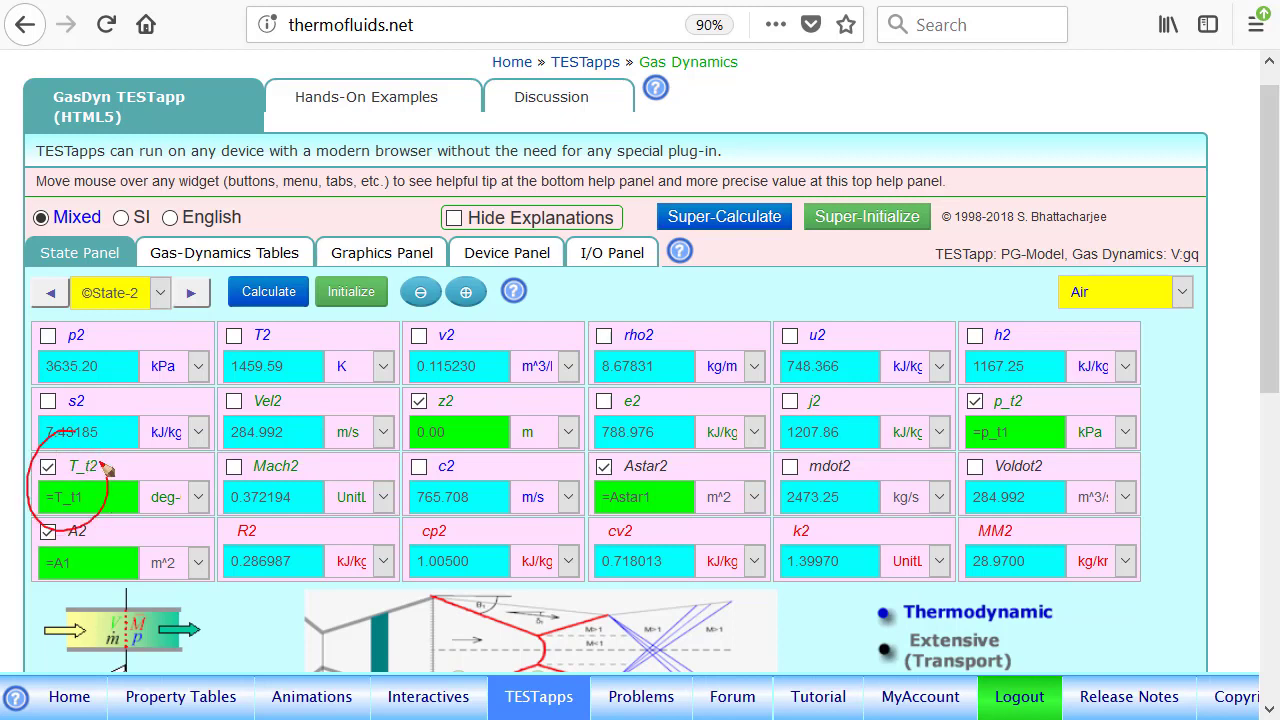
{"action": "mouse_move", "coordinate": [100, 470]}
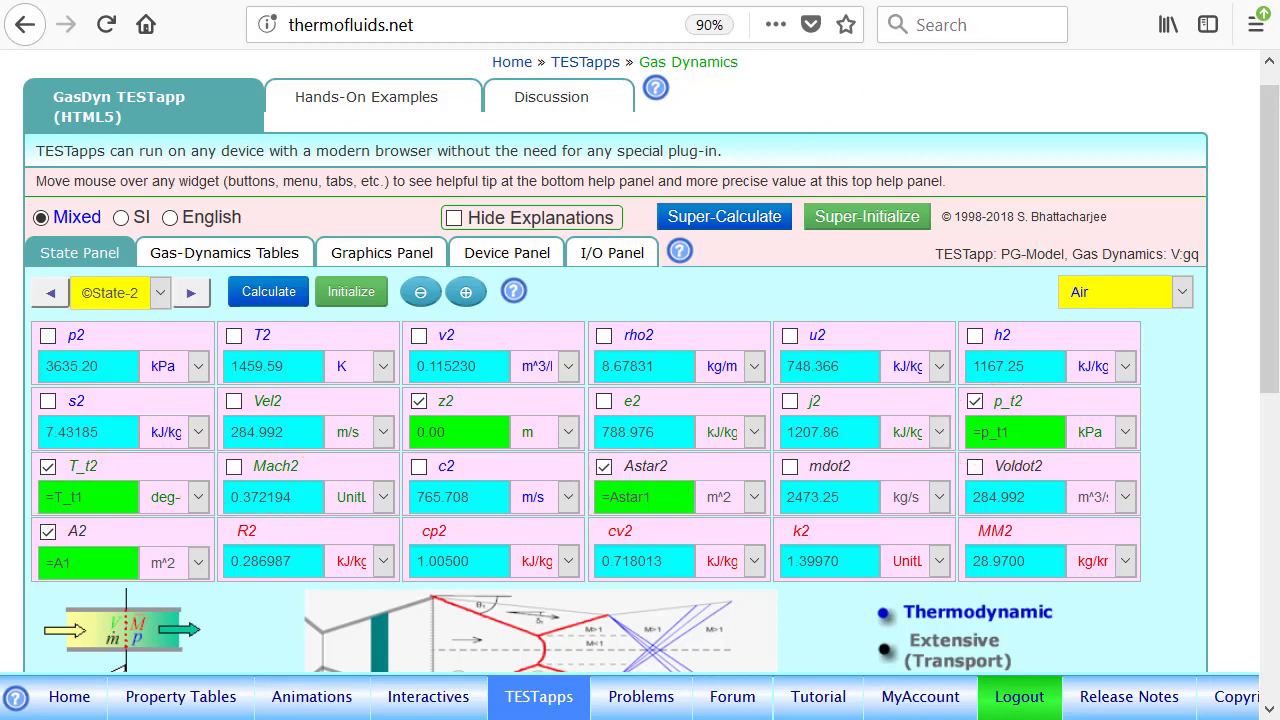
{"action": "mouse_move", "coordinate": [800, 410]}
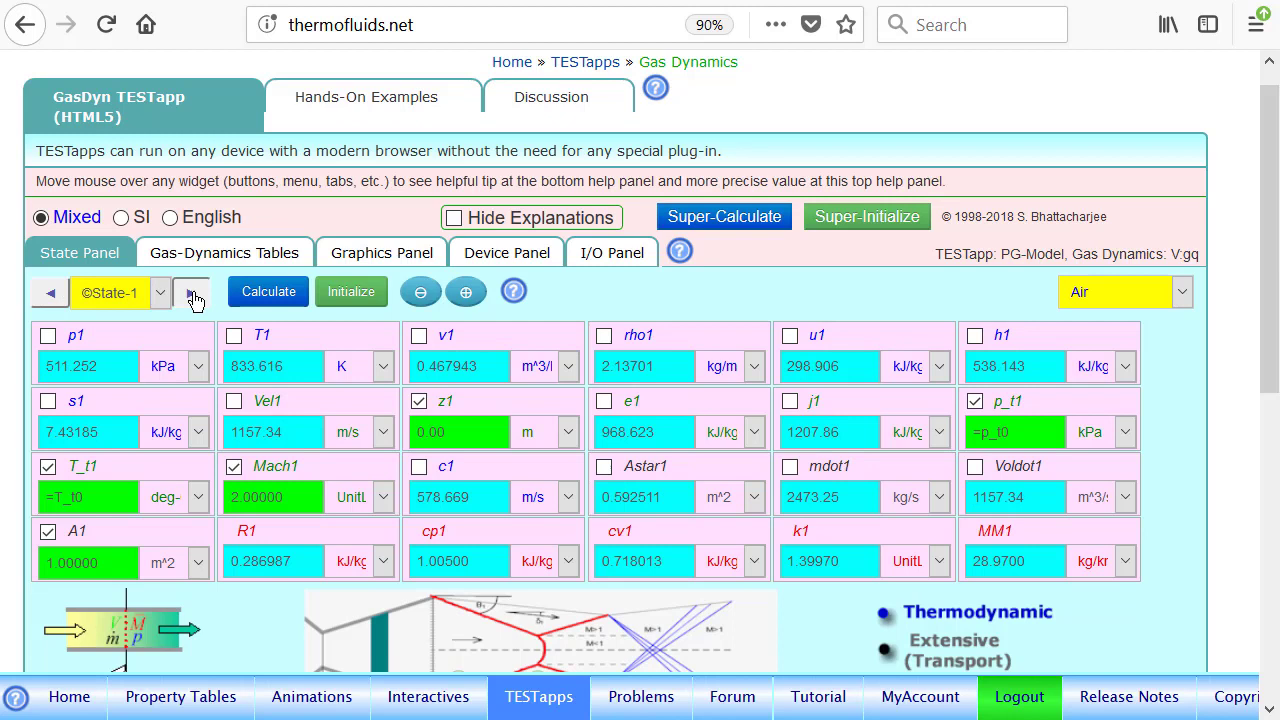
{"action": "left_click", "coordinate": [189, 292]}
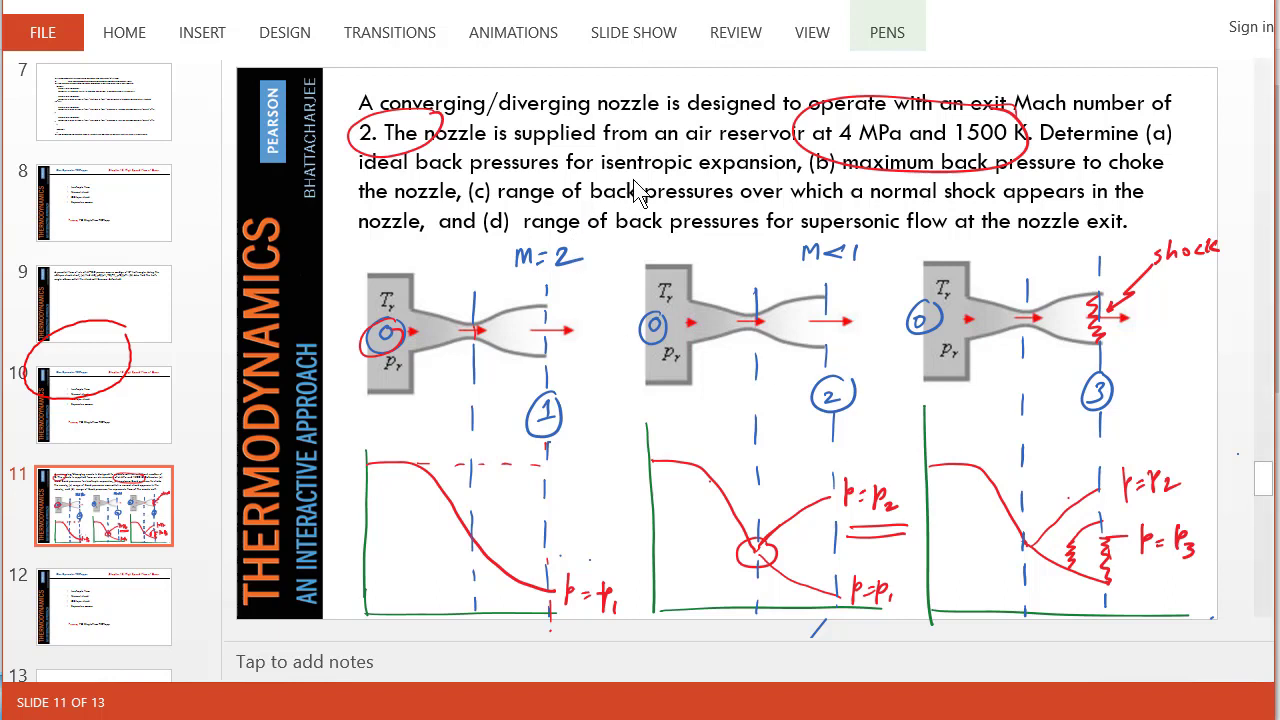
{"action": "mouse_move", "coordinate": [920, 192]}
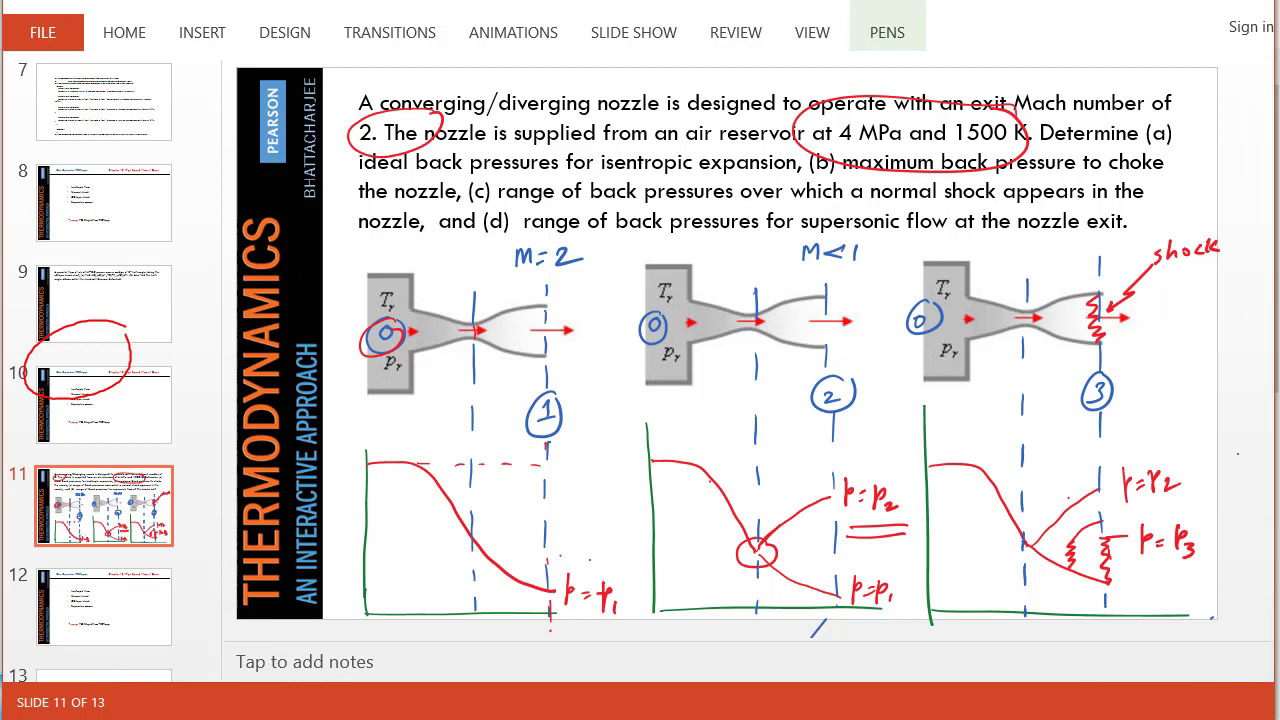
Step: Bring up the red pen to circle graph 2's throat and the p1, p2, p3 labels
{"action": "left_click", "coordinate": [886, 31]}
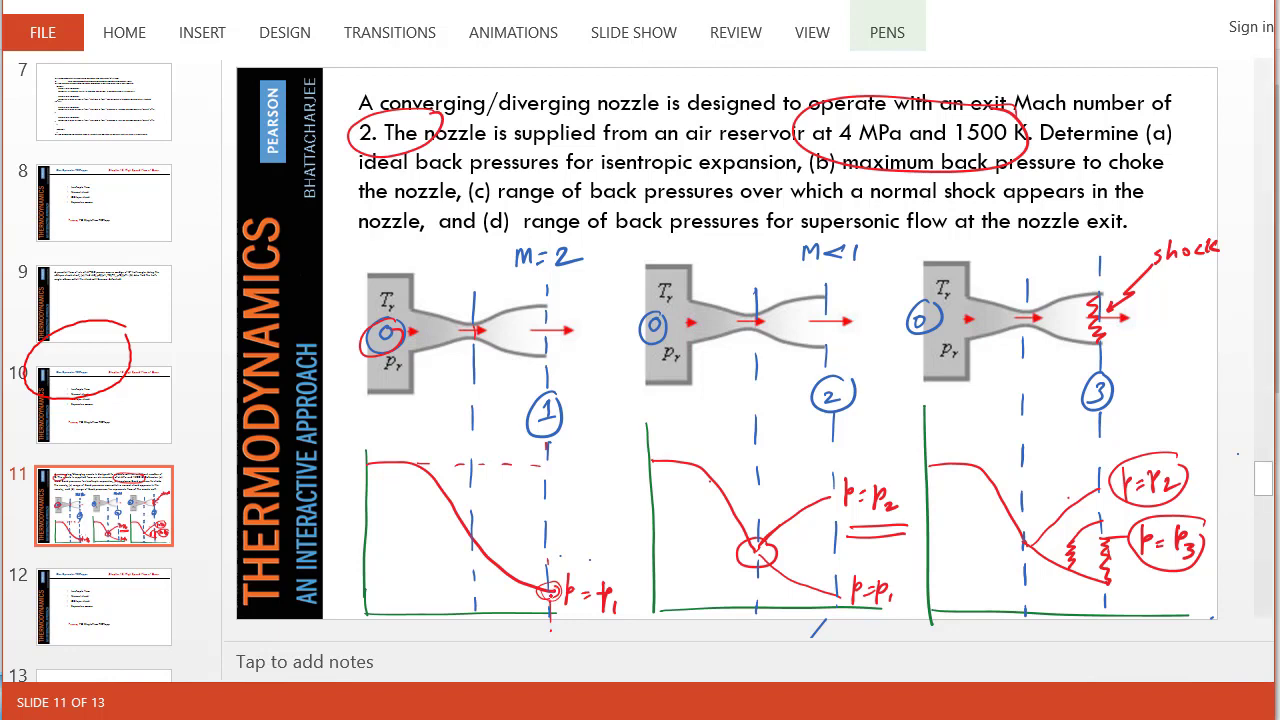
{"action": "mouse_move", "coordinate": [402, 17]}
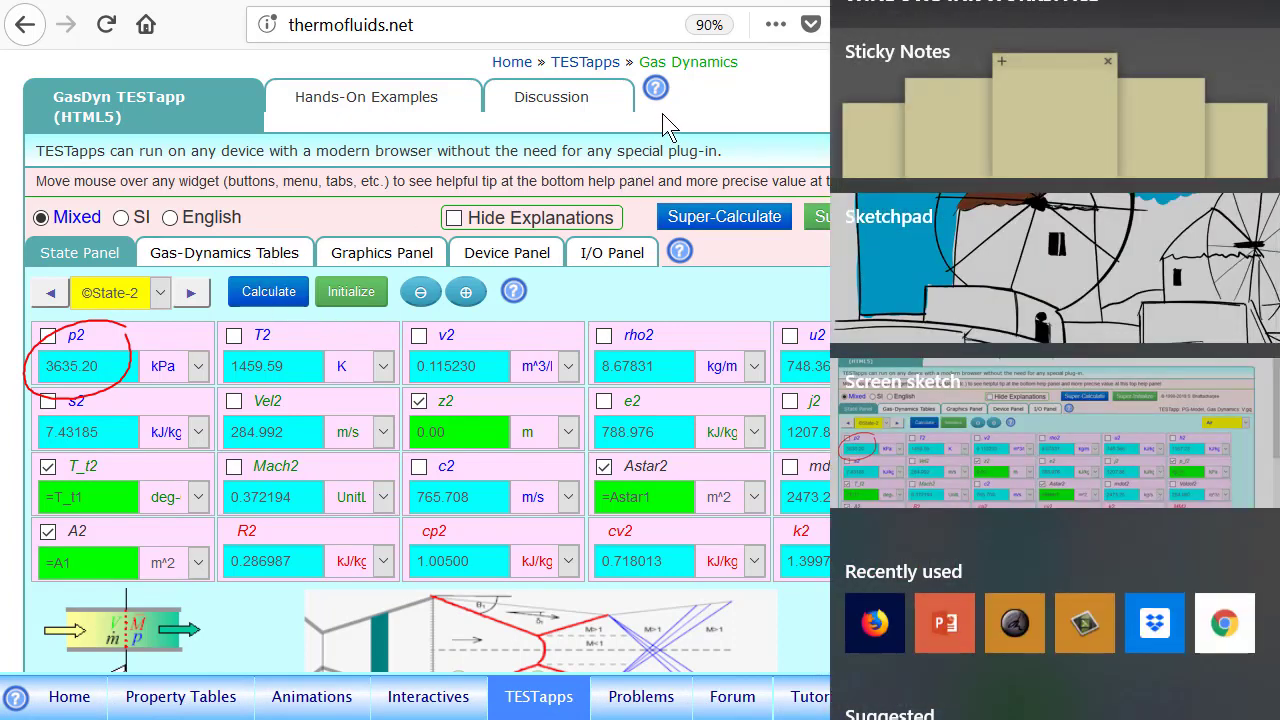
Step: Launch screen sketch to annotate State-2's 3635.20 kPa pressure
{"action": "left_click", "coordinate": [224, 252]}
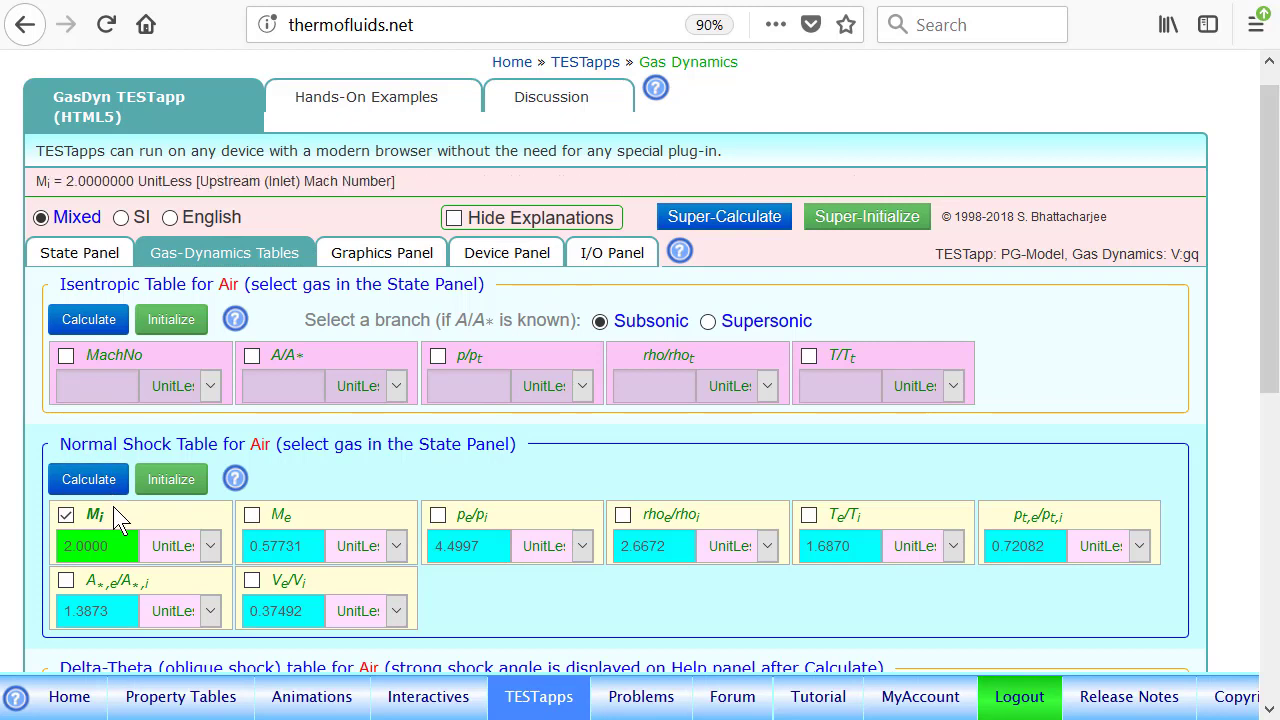
{"action": "left_click", "coordinate": [66, 514]}
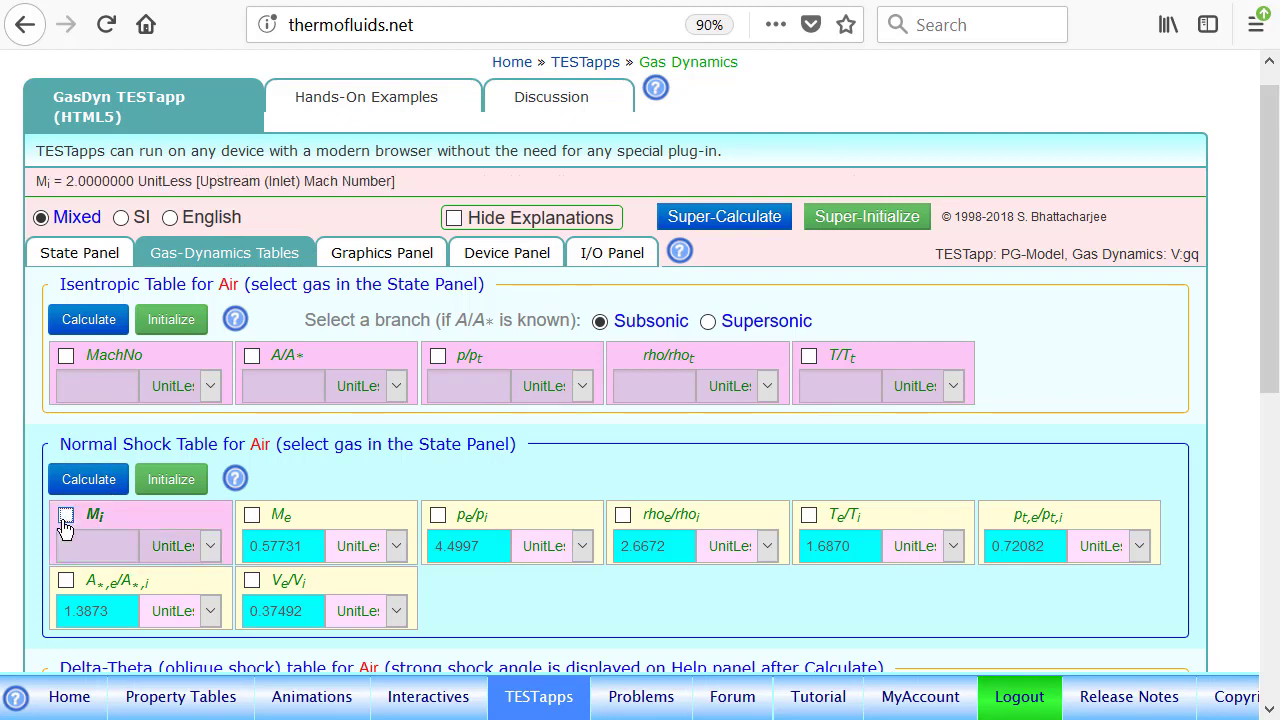
{"action": "left_click", "coordinate": [66, 514]}
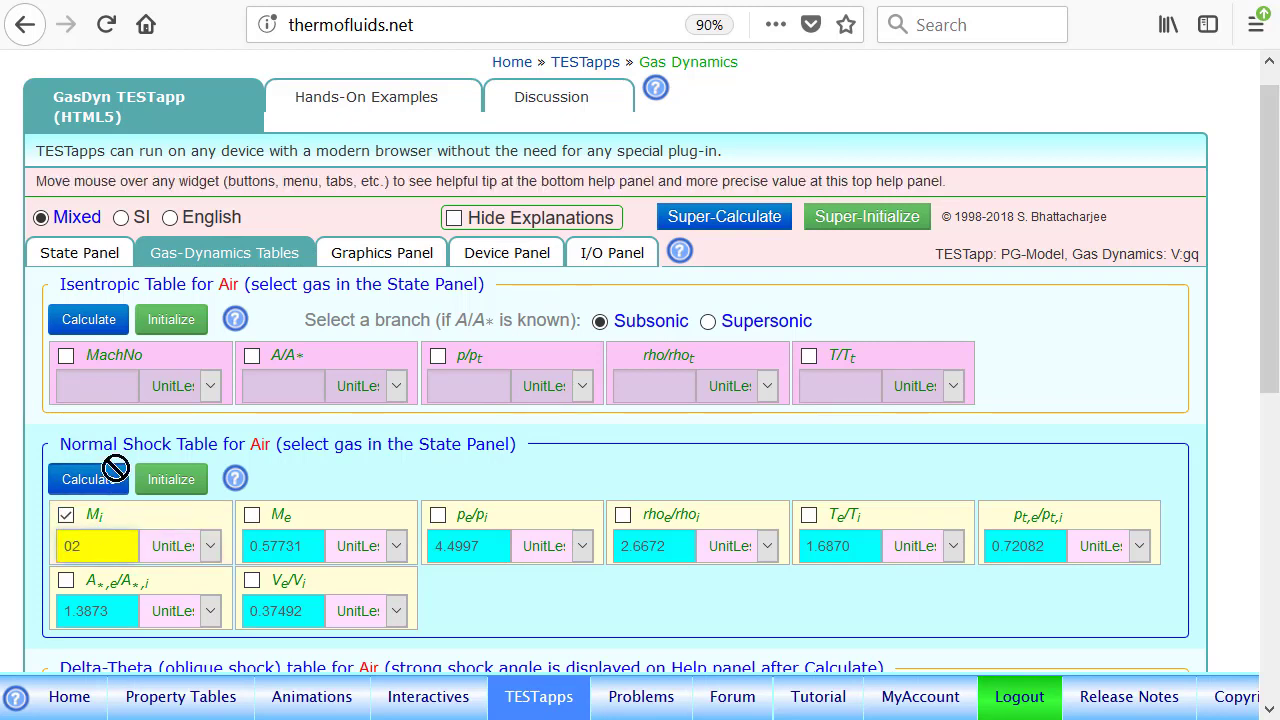
{"action": "left_click", "coordinate": [87, 479]}
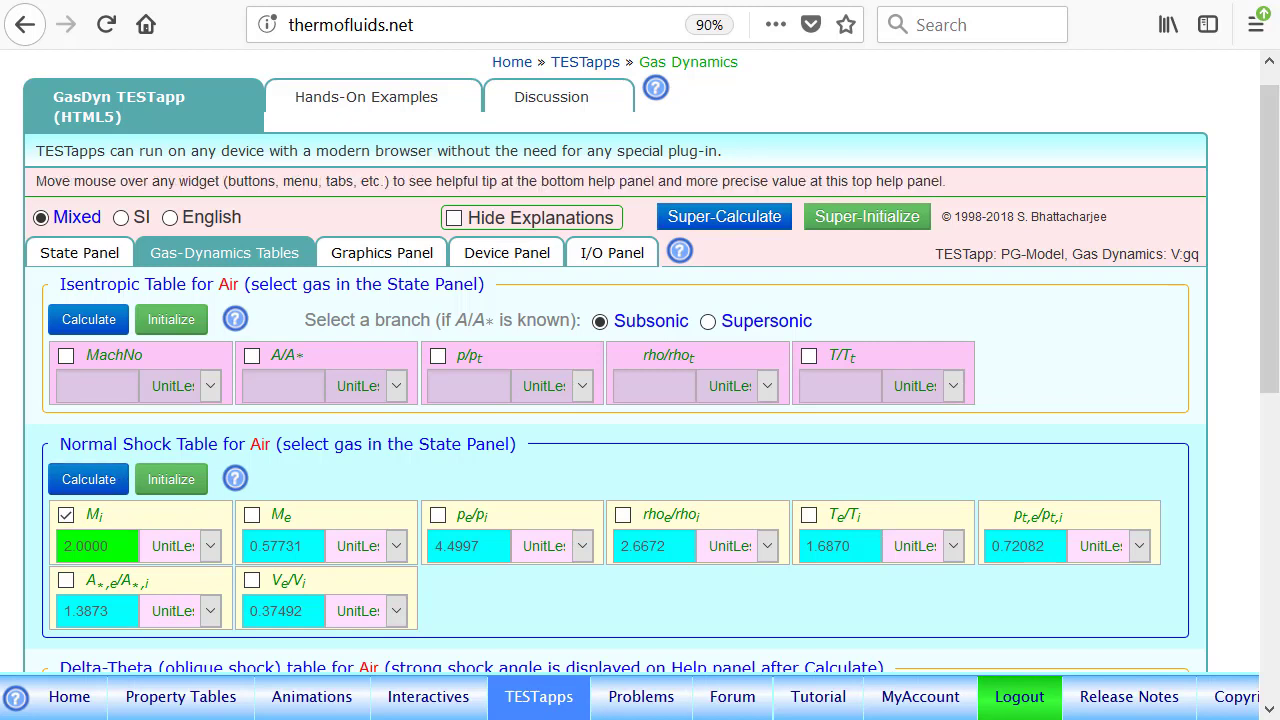
{"action": "mouse_move", "coordinate": [255, 528]}
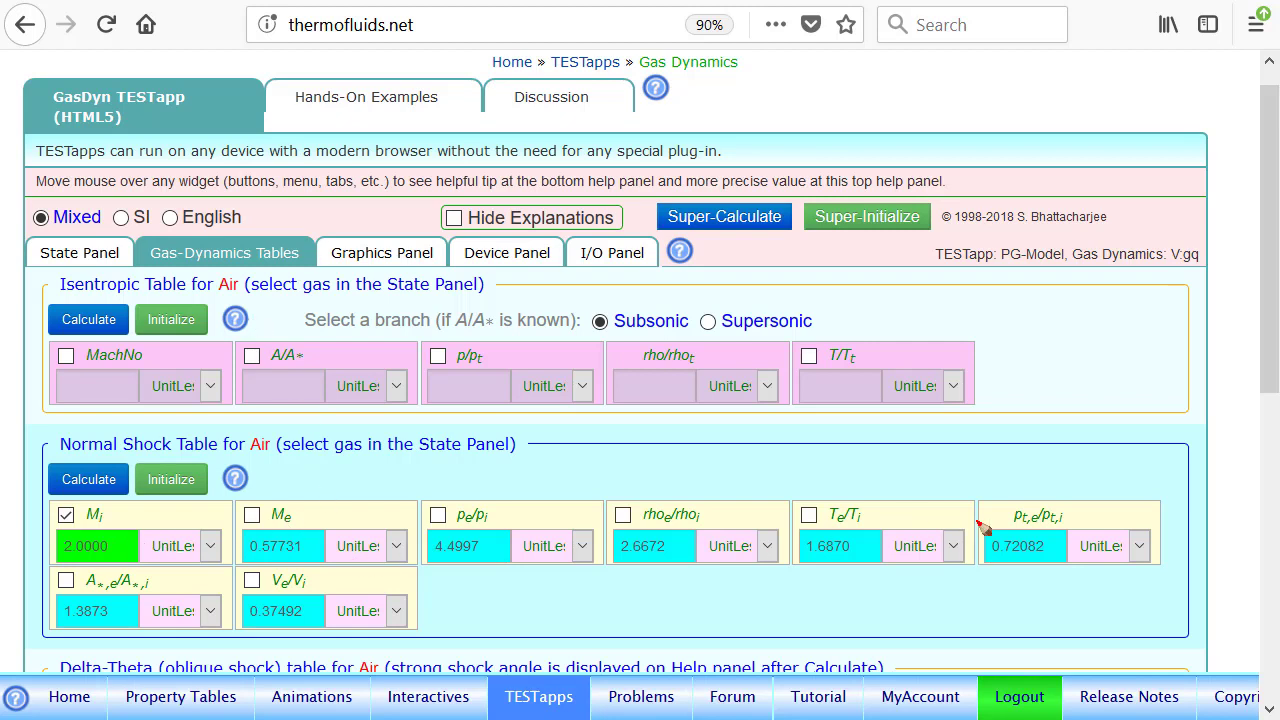
{"action": "mouse_move", "coordinate": [308, 503]}
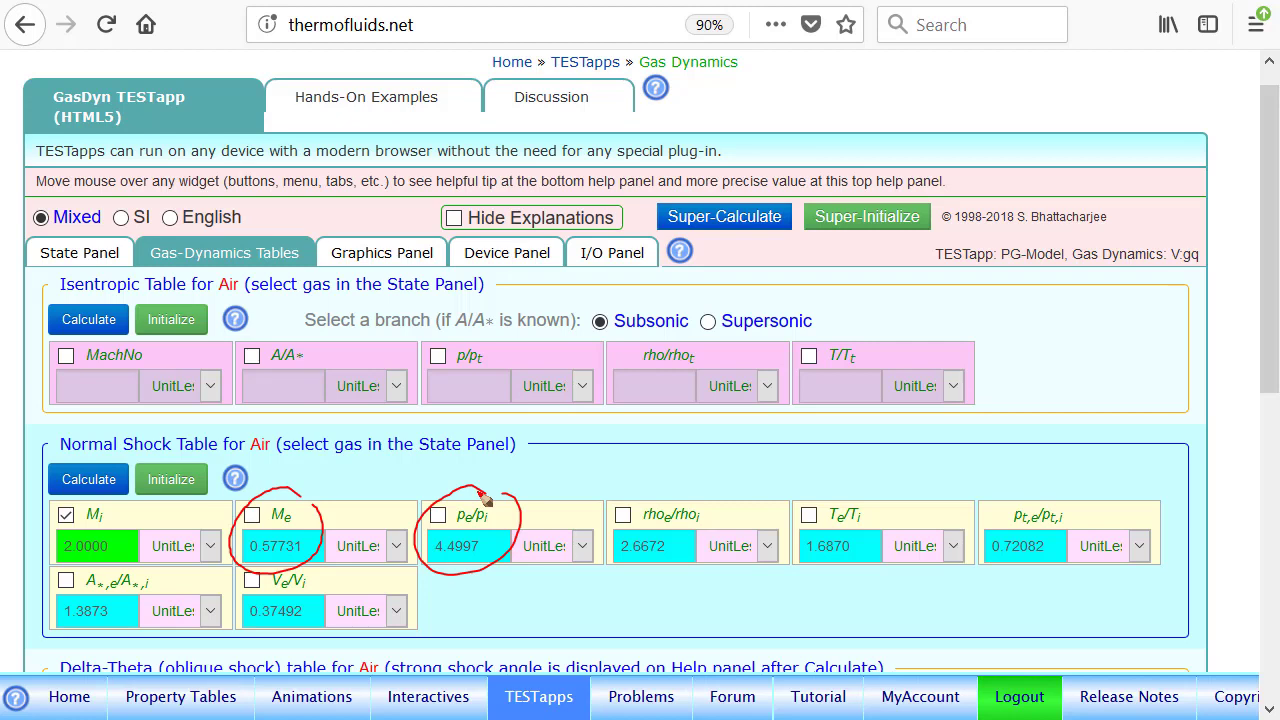
{"action": "mouse_move", "coordinate": [283, 582]}
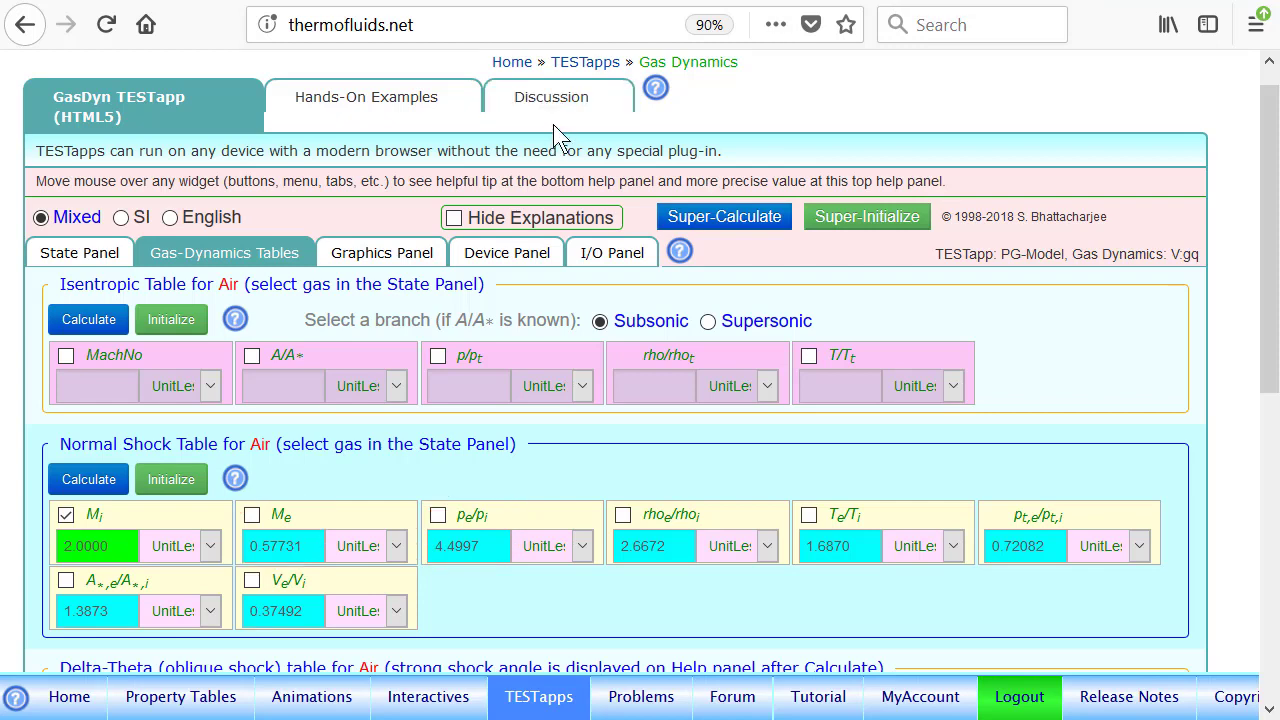
Step: Inspect State-3 (p3 = 4.5·p1, 2300.63 kPa), then step back to State-2
{"action": "left_click", "coordinate": [79, 252]}
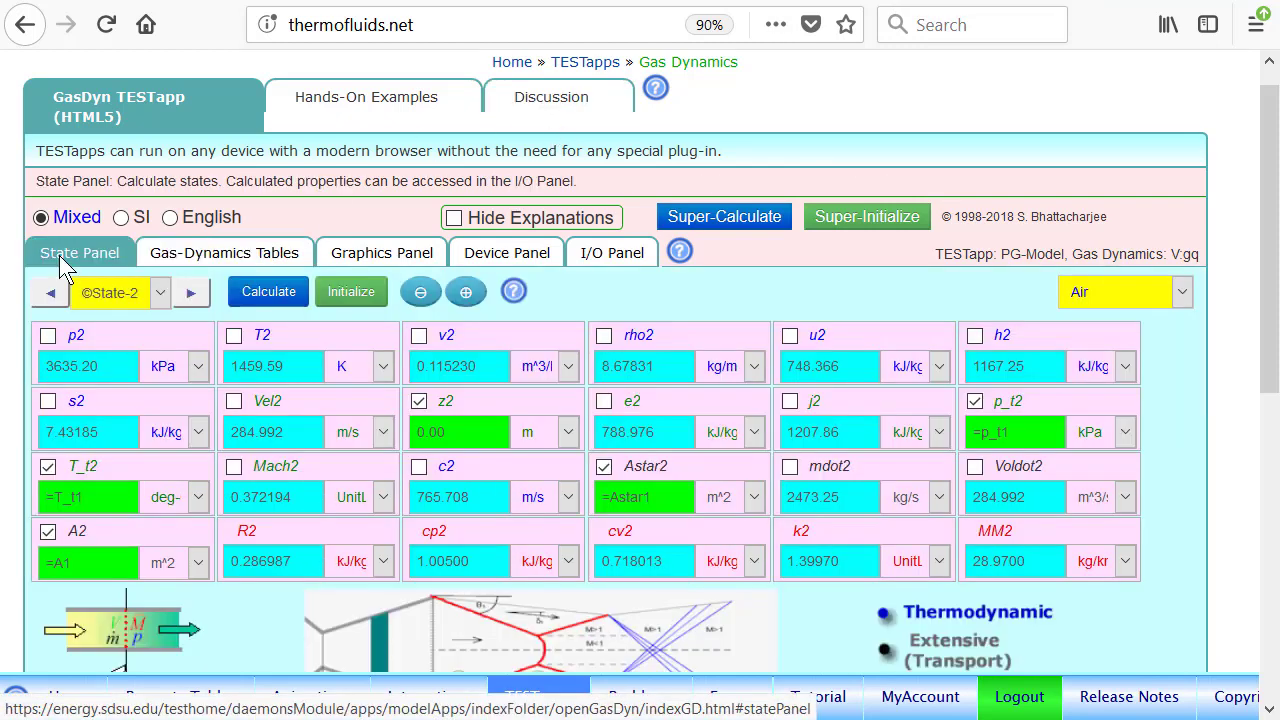
{"action": "left_click", "coordinate": [190, 293]}
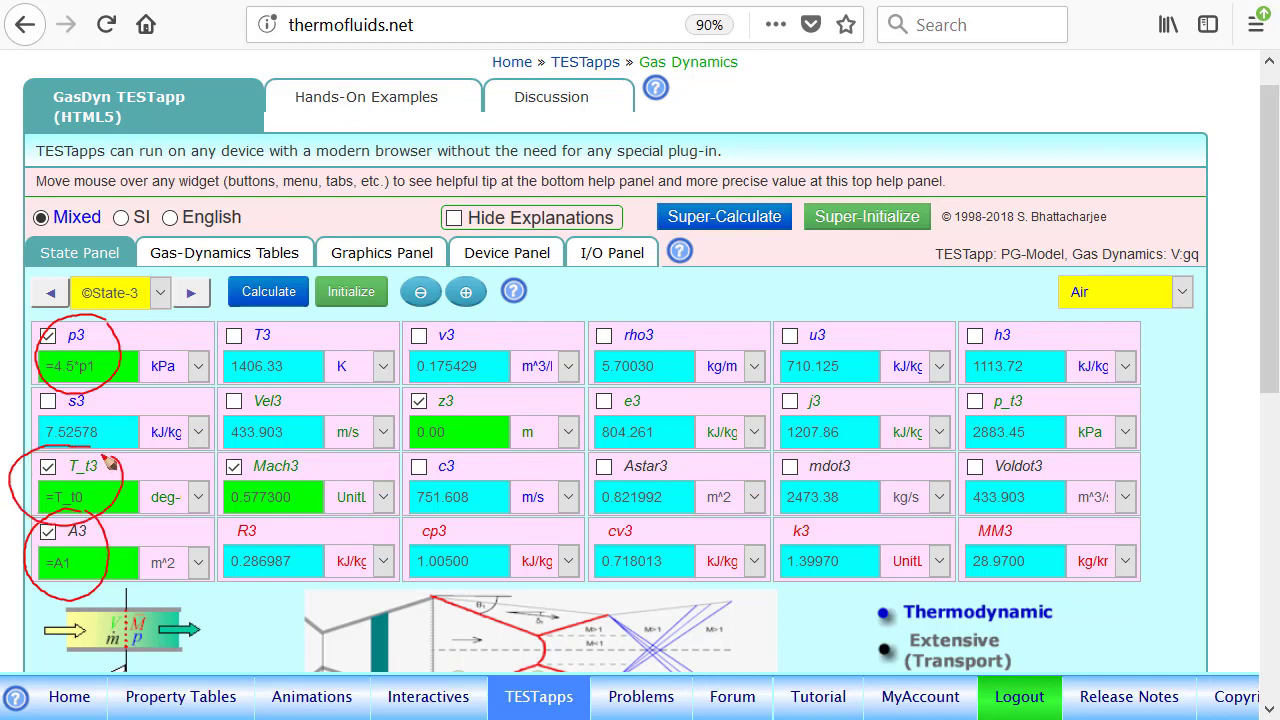
{"action": "mouse_move", "coordinate": [1040, 370]}
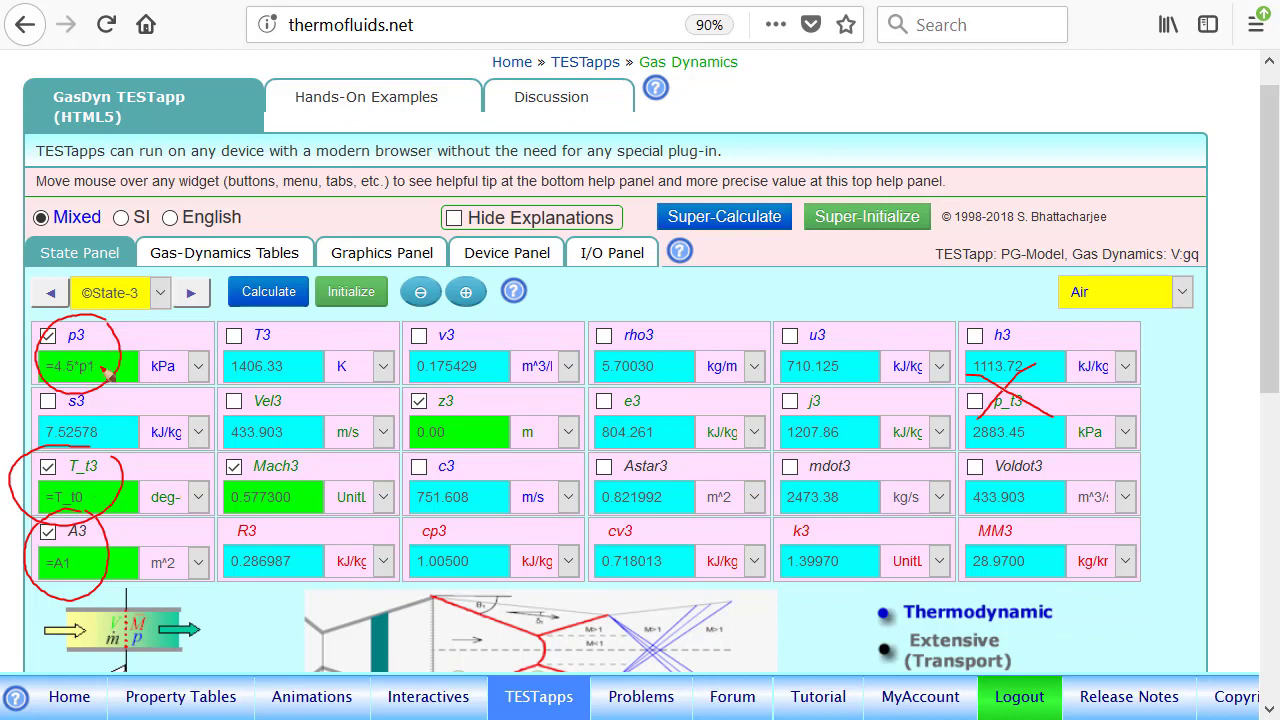
{"action": "mouse_move", "coordinate": [113, 490]}
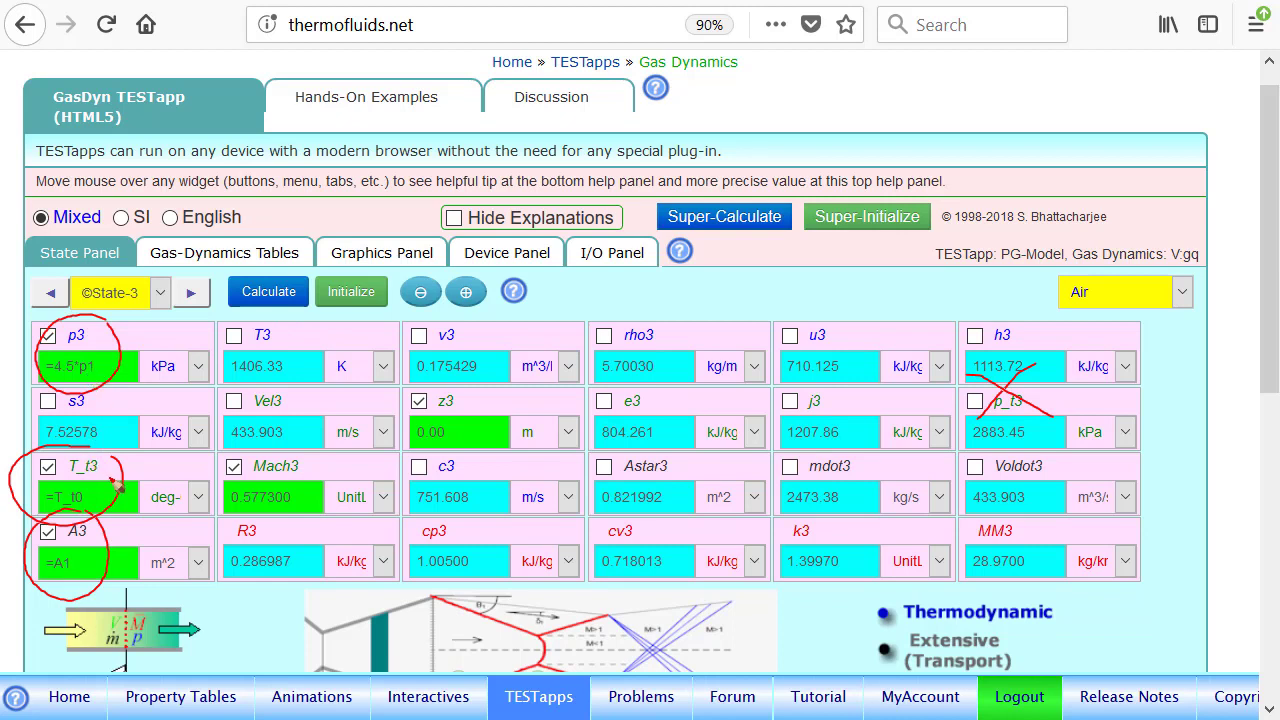
{"action": "mouse_move", "coordinate": [82, 580]}
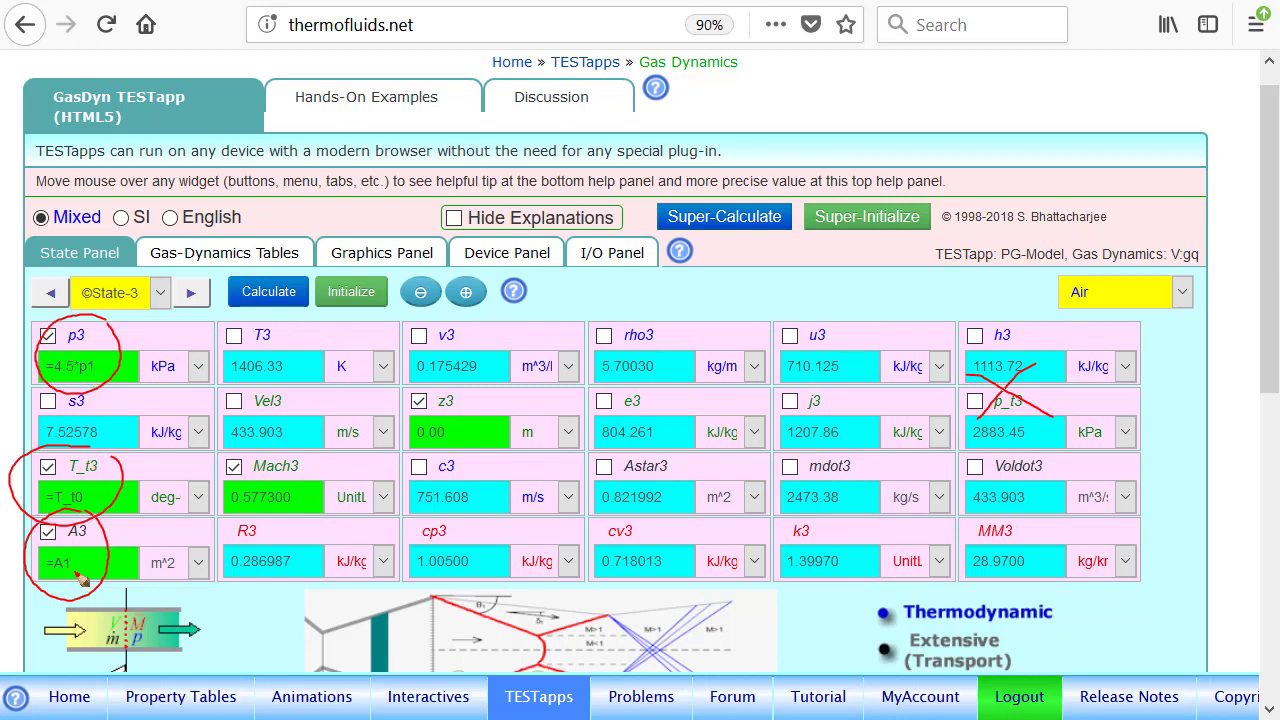
{"action": "mouse_move", "coordinate": [80, 578]}
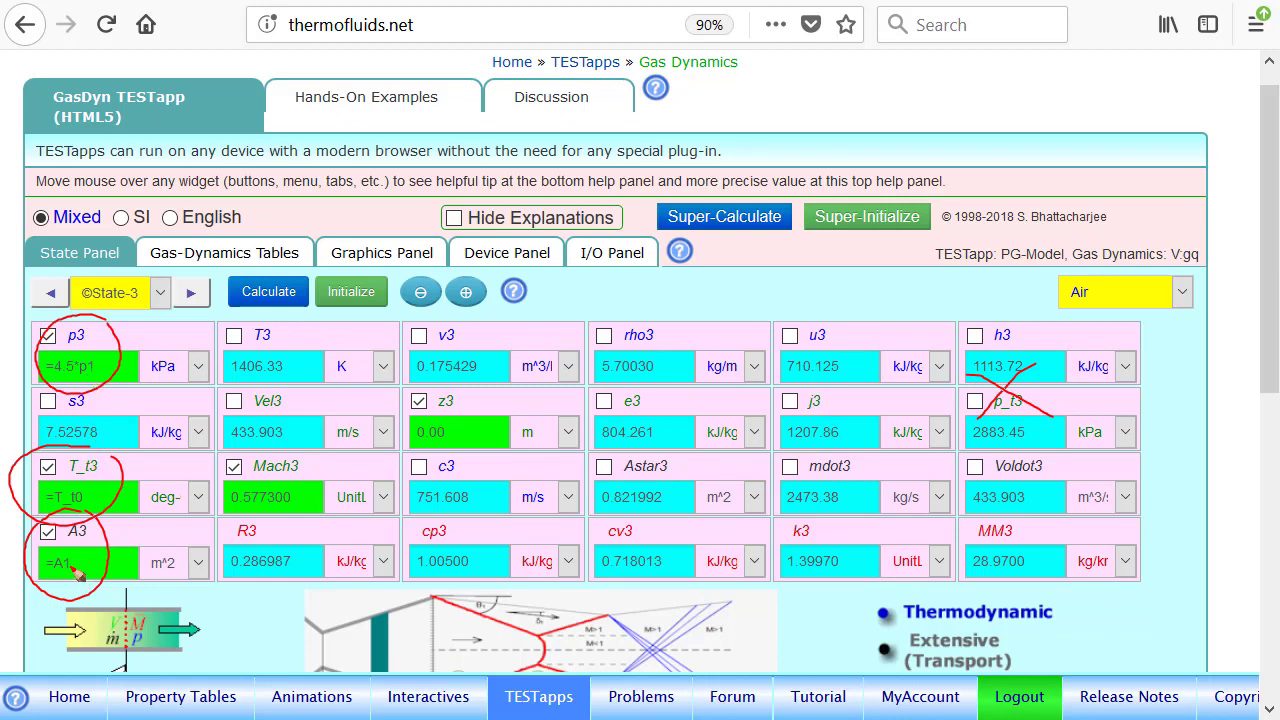
{"action": "mouse_move", "coordinate": [215, 410]}
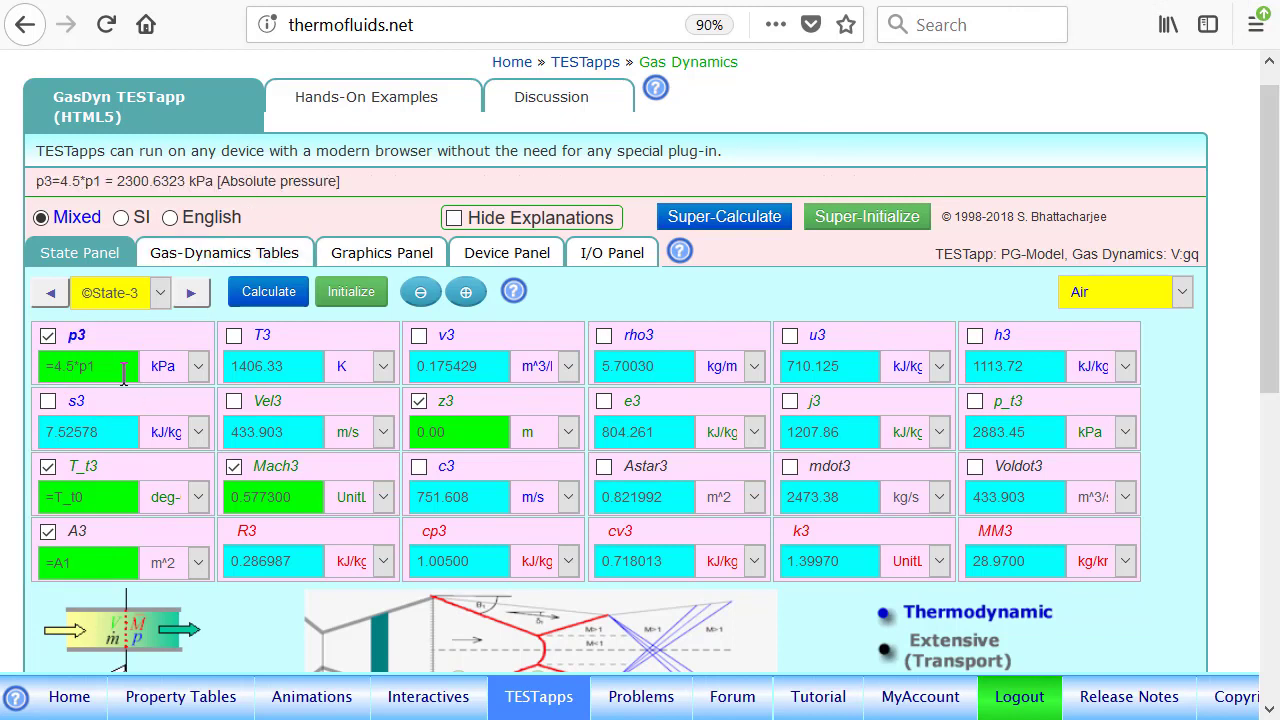
{"action": "left_click", "coordinate": [48, 293]}
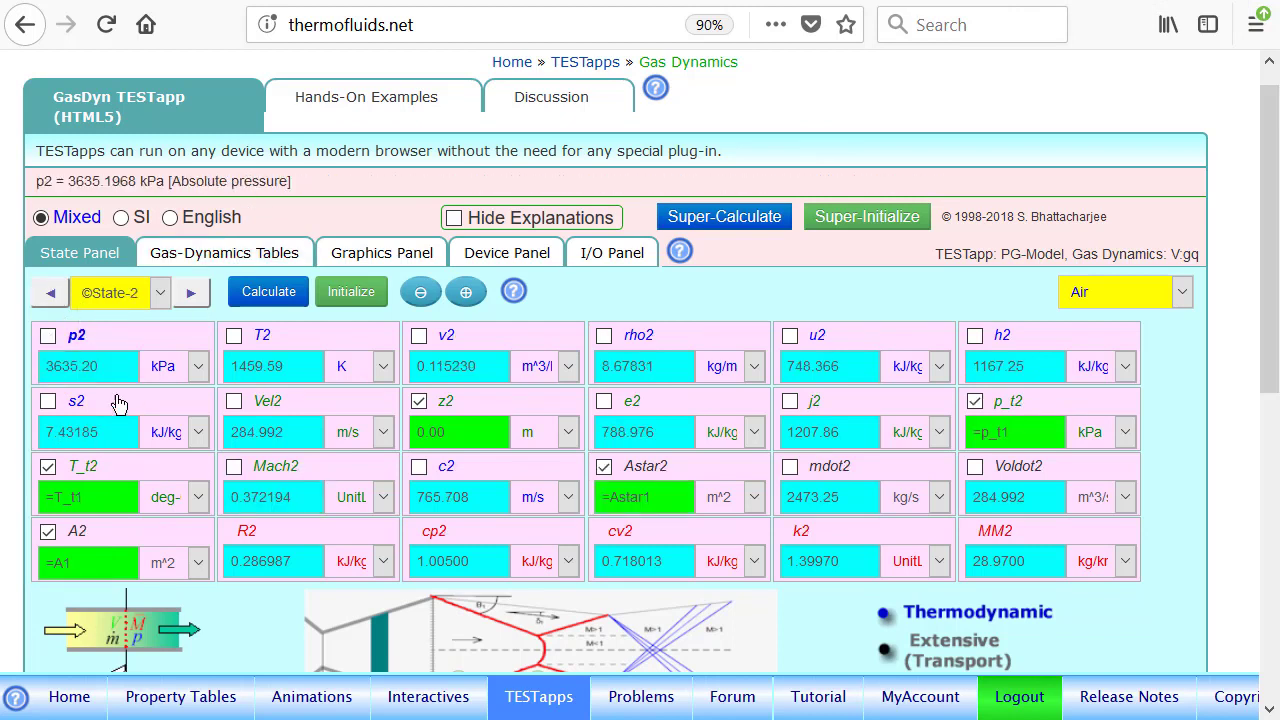
{"action": "mouse_move", "coordinate": [125, 375]}
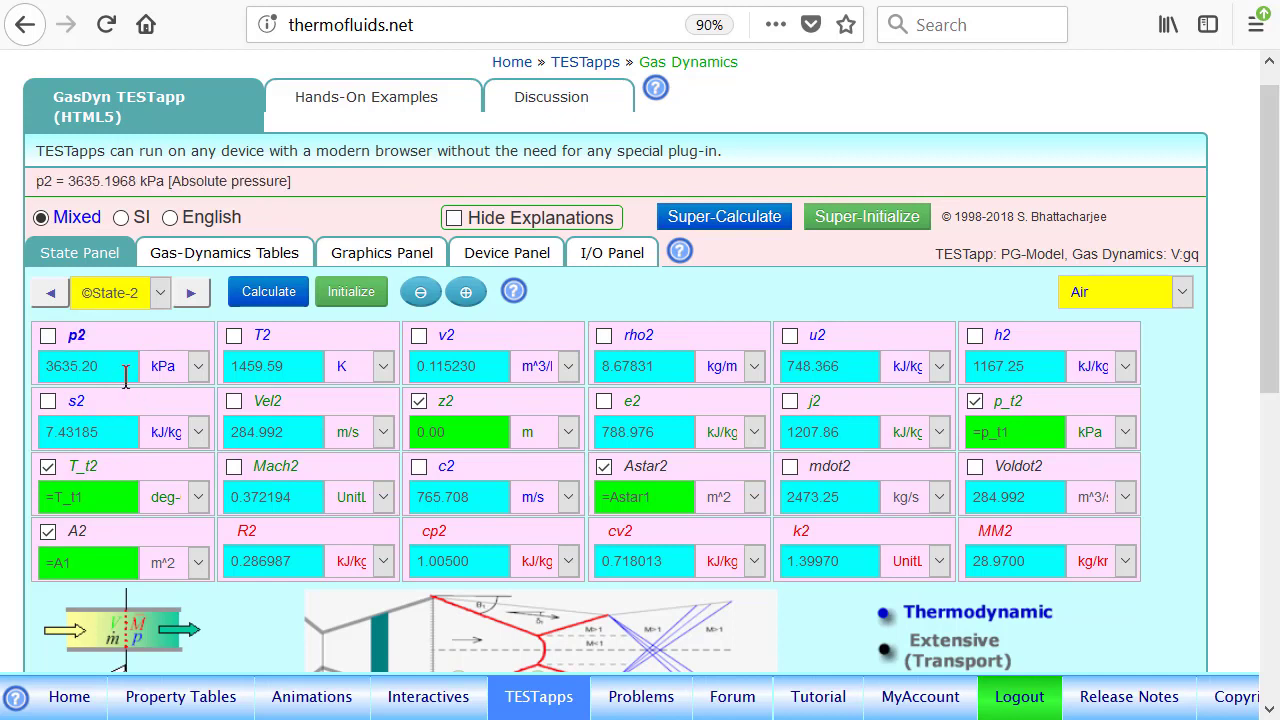